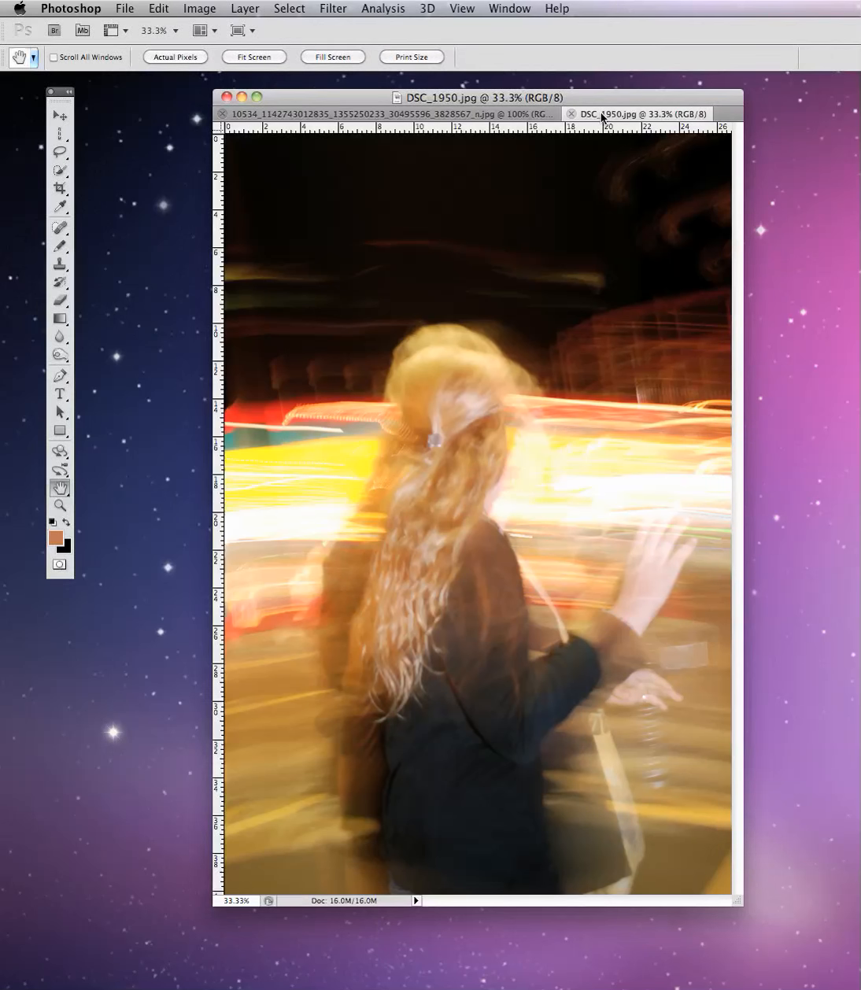
Step: Bring up the File menu commands while DSC_1950.jpg is showing
{"action": "left_click", "coordinate": [126, 9]}
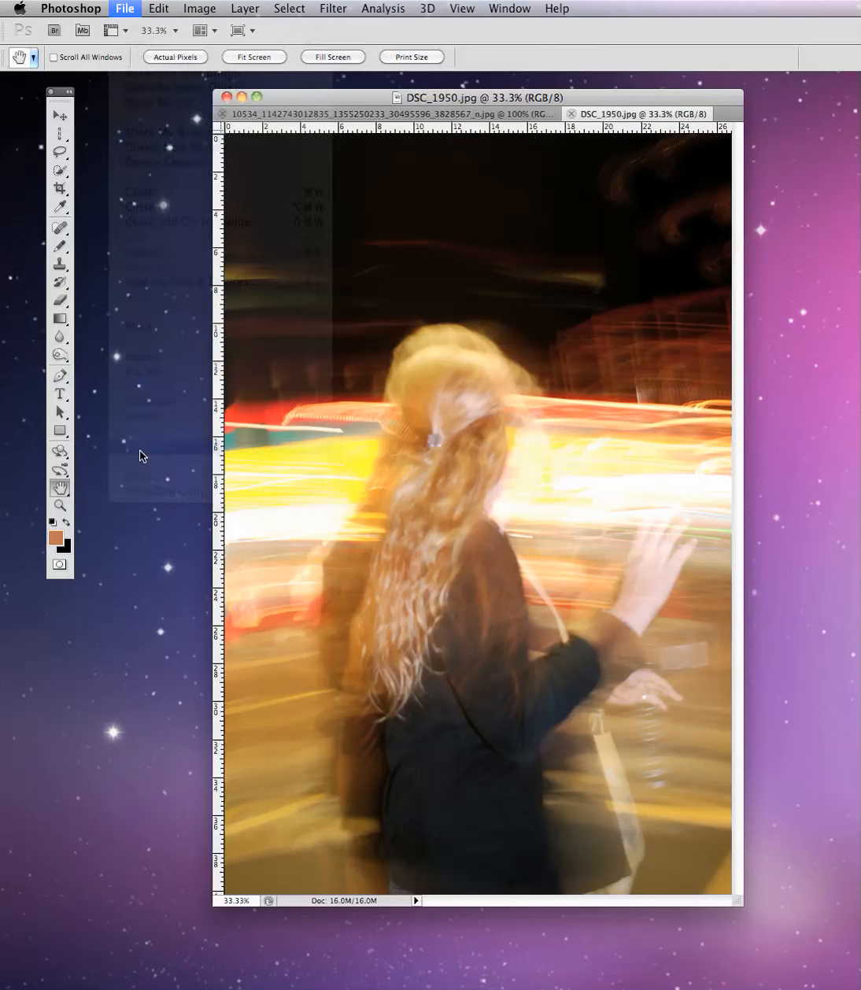
Step: Show the File Info camera data for DSC_1950.jpg with its NIKON D60 exposure settings
{"action": "left_click", "coordinate": [122, 9]}
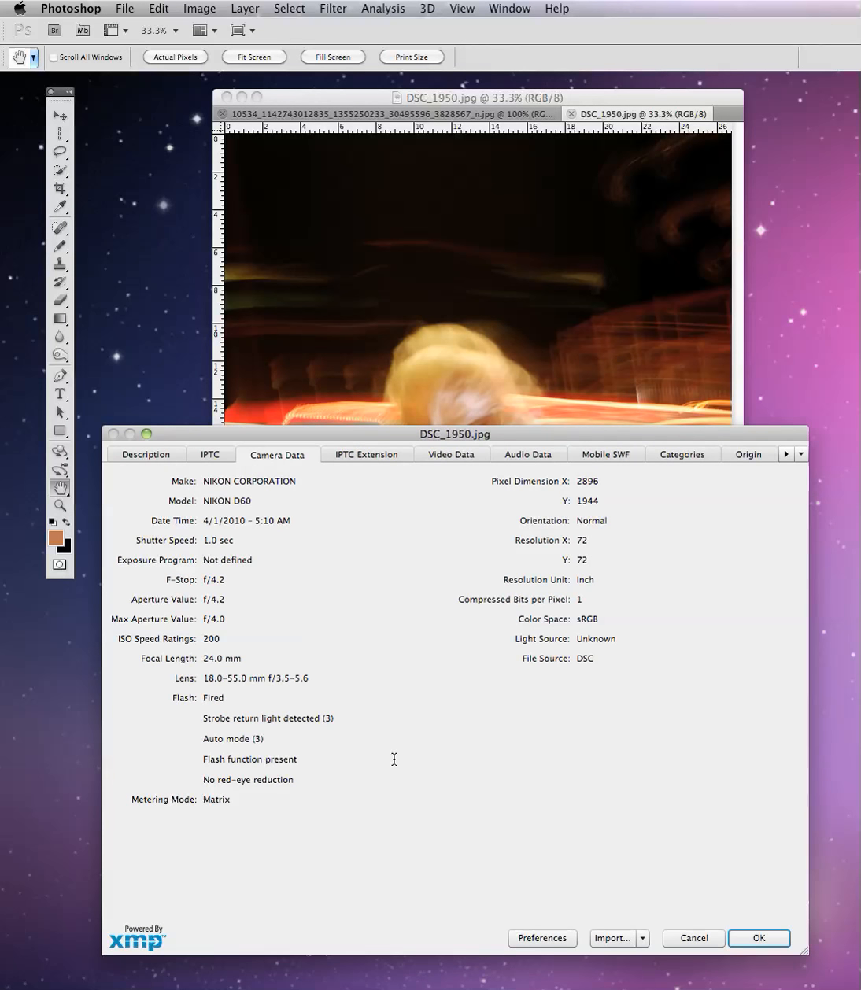
{"action": "mouse_move", "coordinate": [438, 734]}
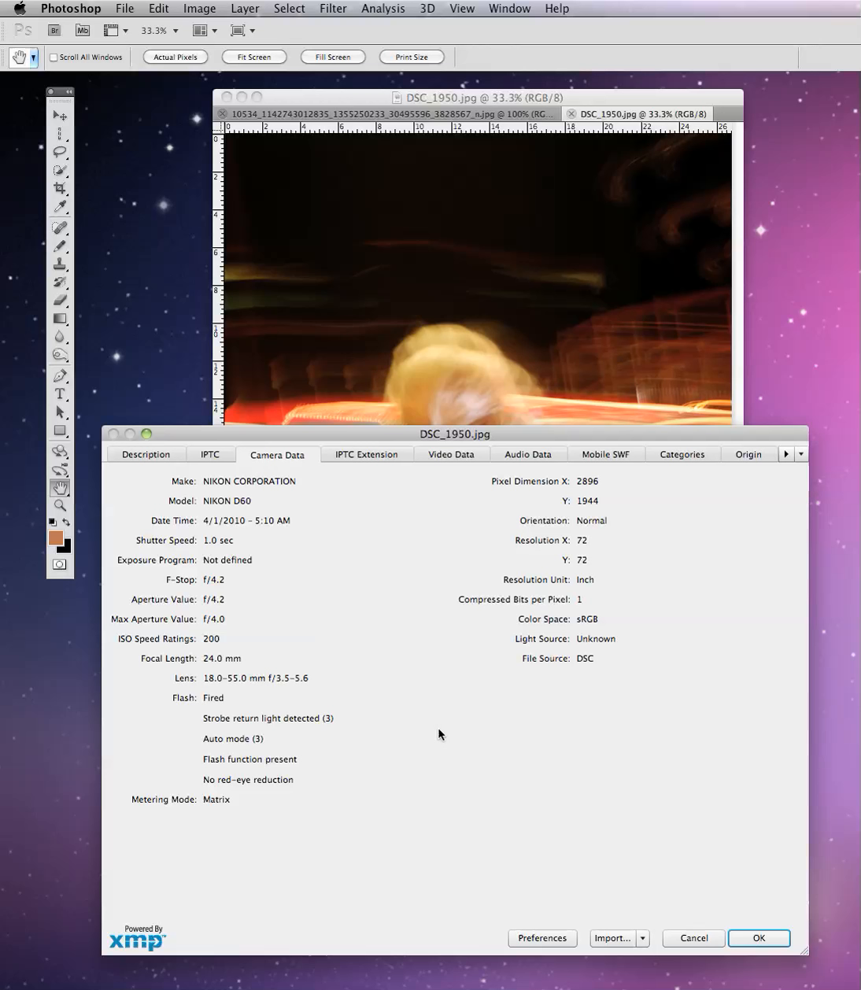
{"action": "mouse_move", "coordinate": [331, 574]}
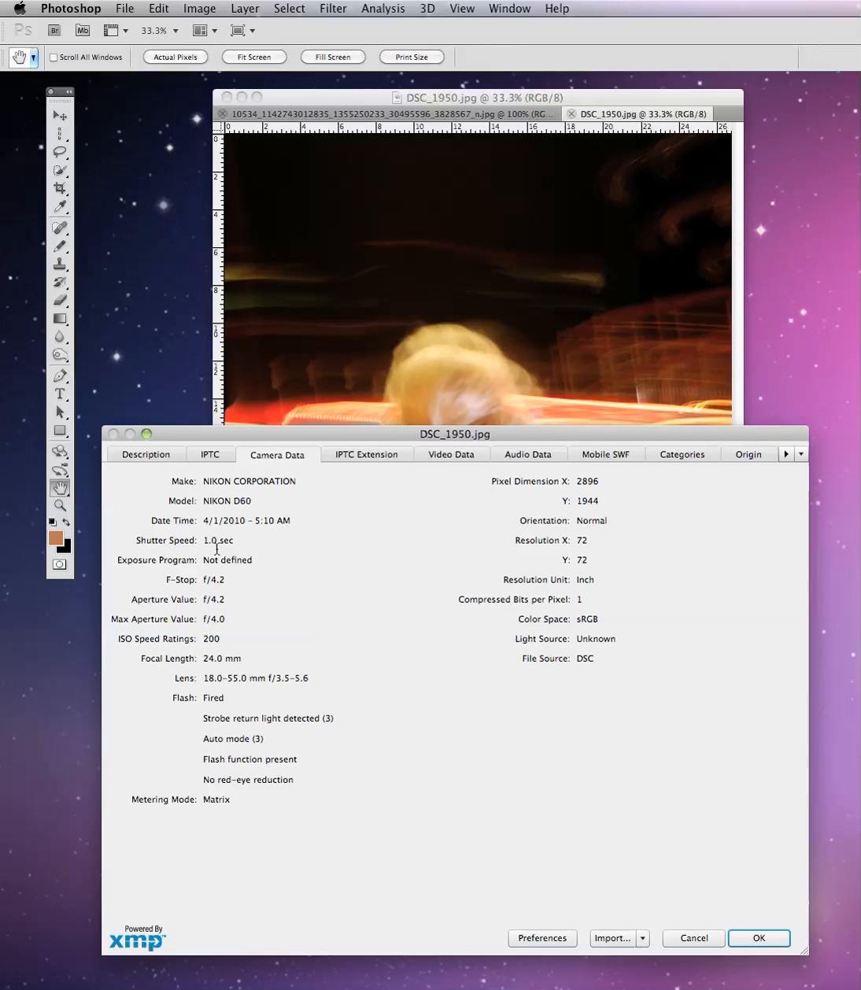
{"action": "mouse_move", "coordinate": [213, 578]}
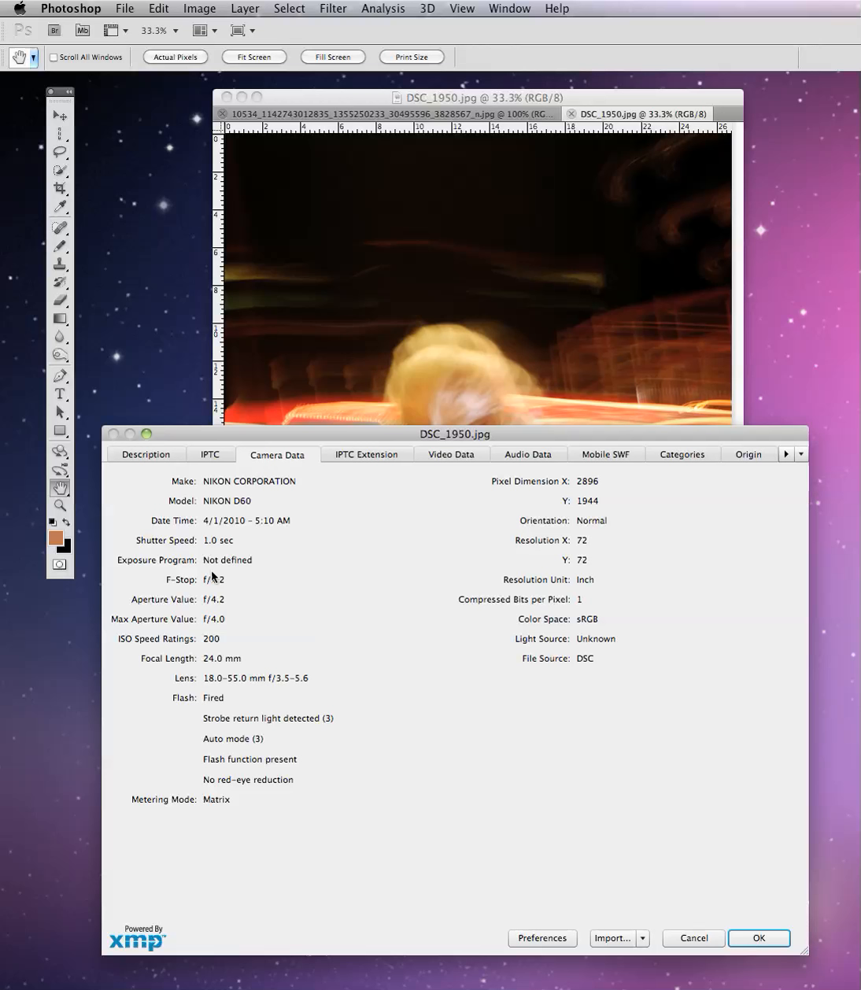
{"action": "mouse_move", "coordinate": [205, 593]}
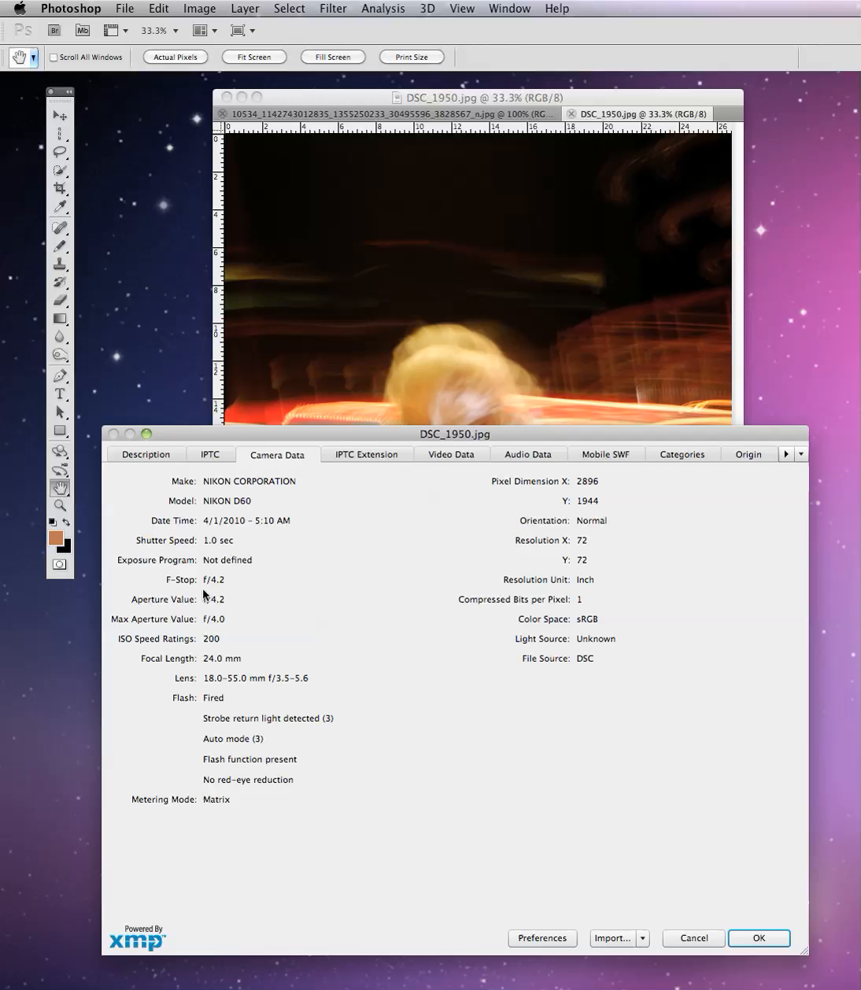
{"action": "mouse_move", "coordinate": [212, 633]}
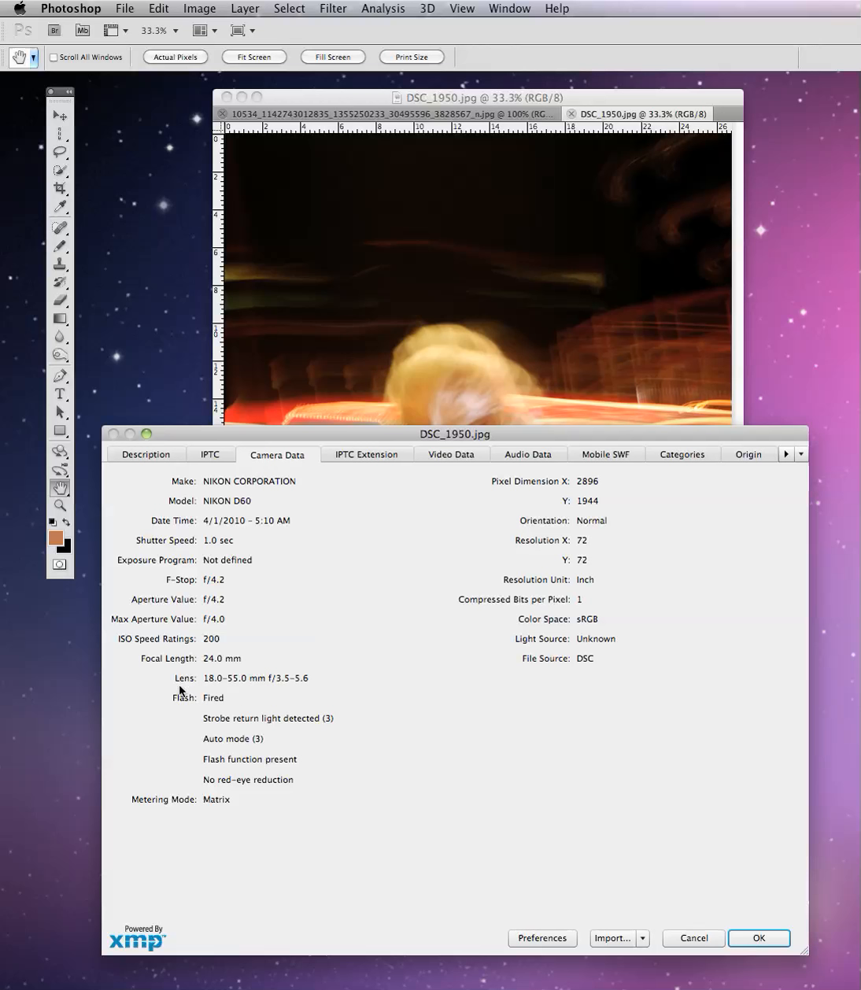
{"action": "mouse_move", "coordinate": [201, 713]}
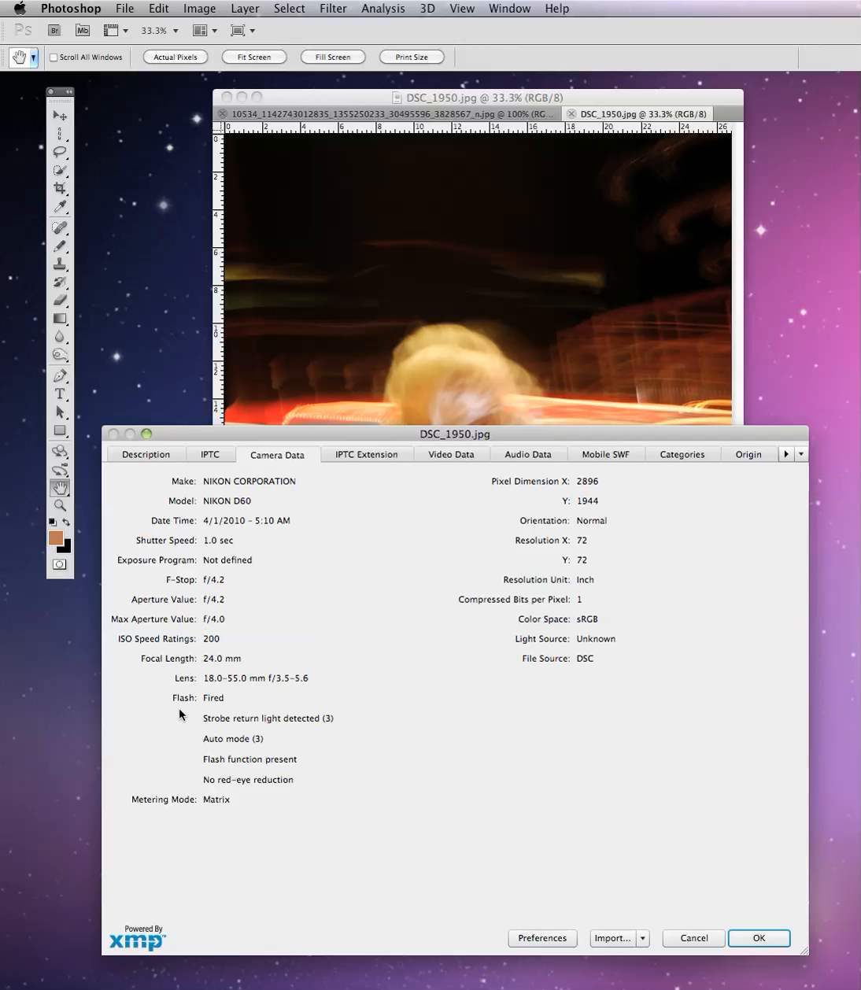
{"action": "mouse_move", "coordinate": [167, 686]}
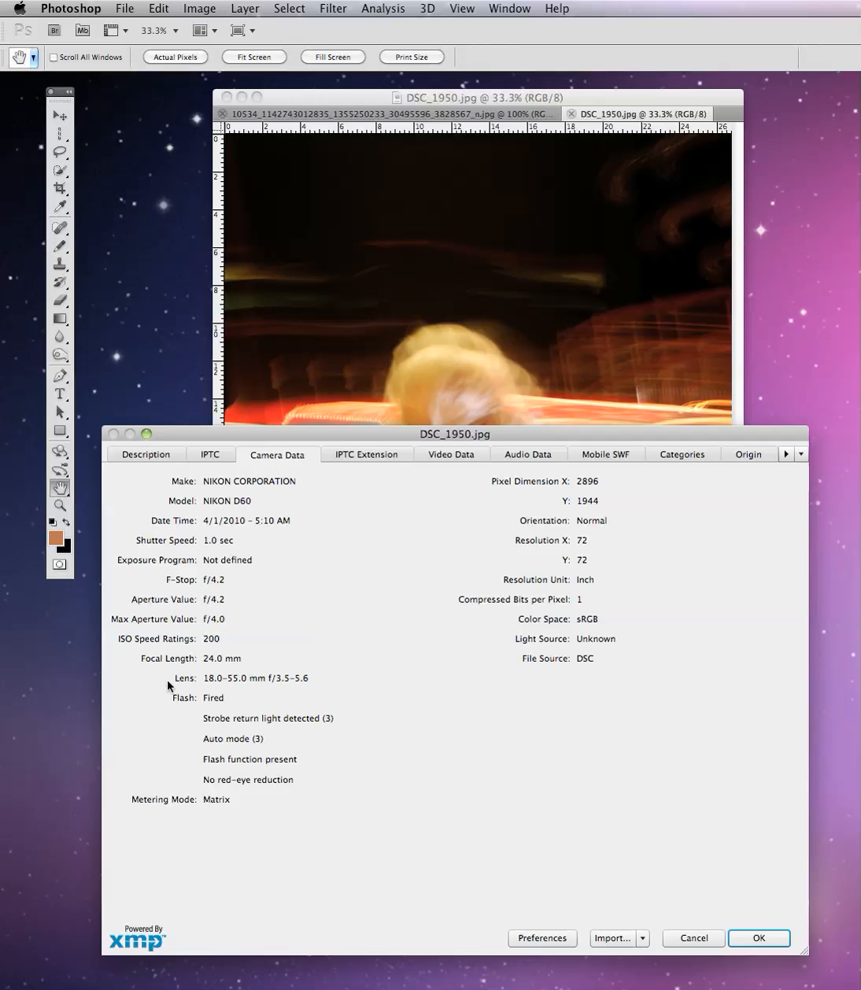
{"action": "mouse_move", "coordinate": [722, 906]}
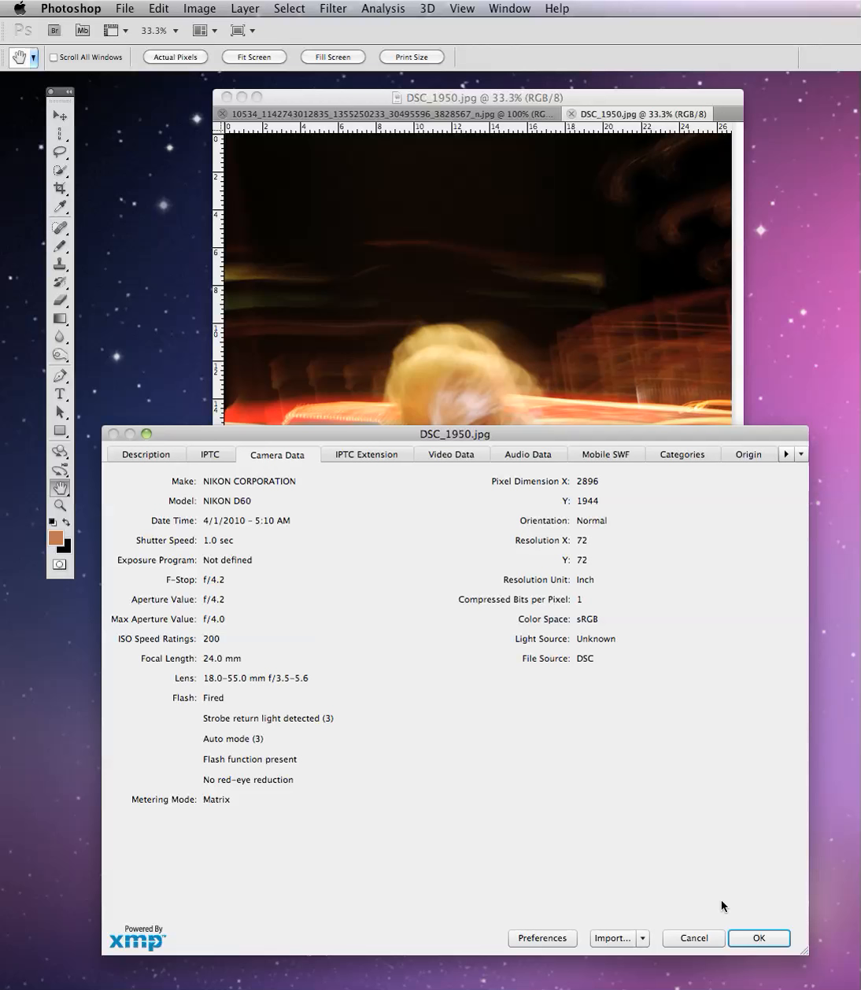
{"action": "mouse_move", "coordinate": [608, 865]}
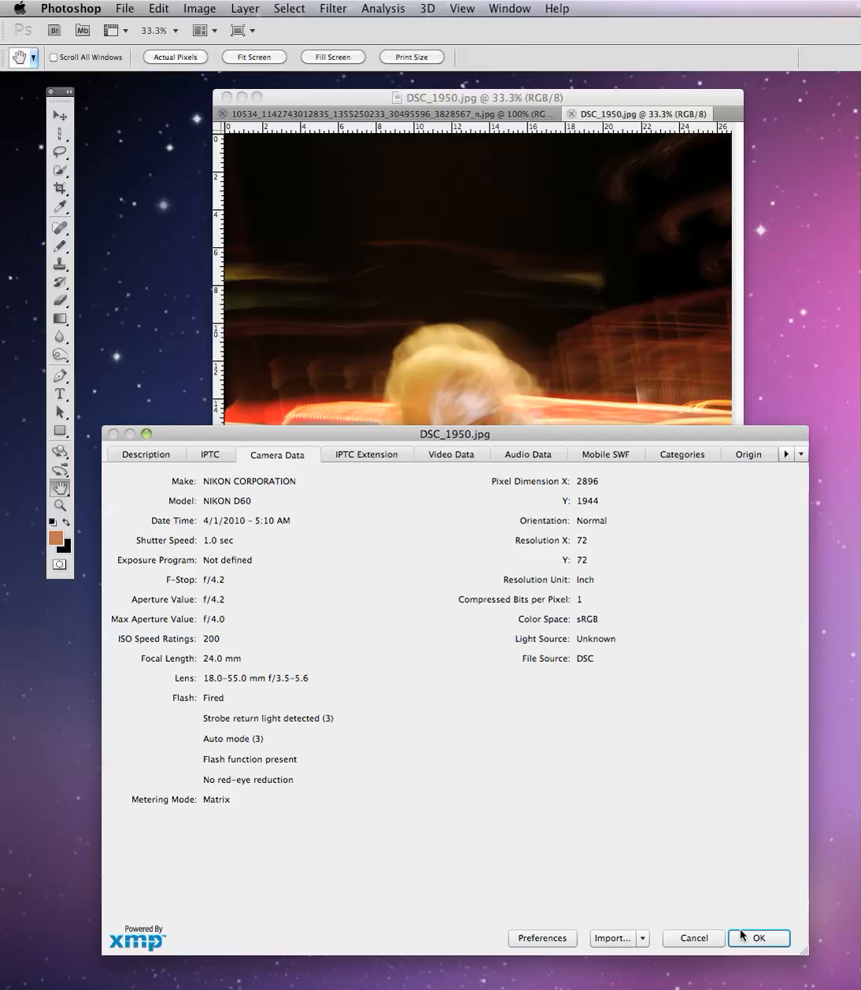
Step: Dismiss the File Info dialog and switch to the puppy photo document
{"action": "left_click", "coordinate": [758, 938]}
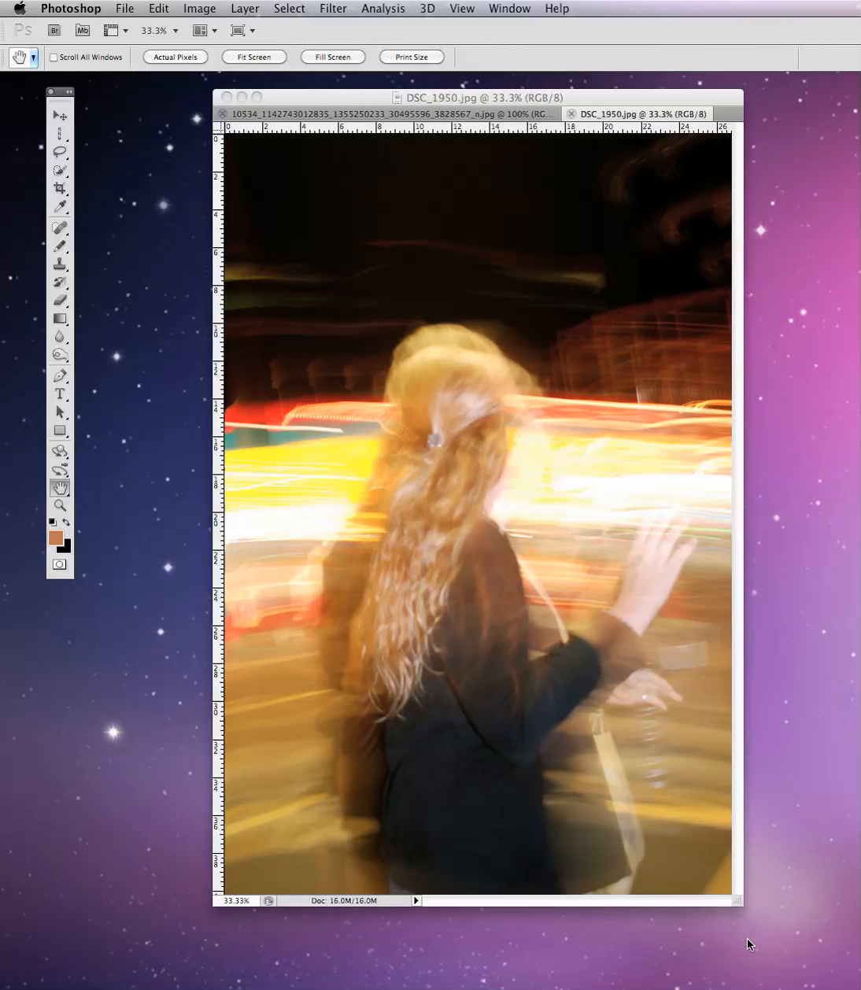
{"action": "left_click", "coordinate": [394, 113]}
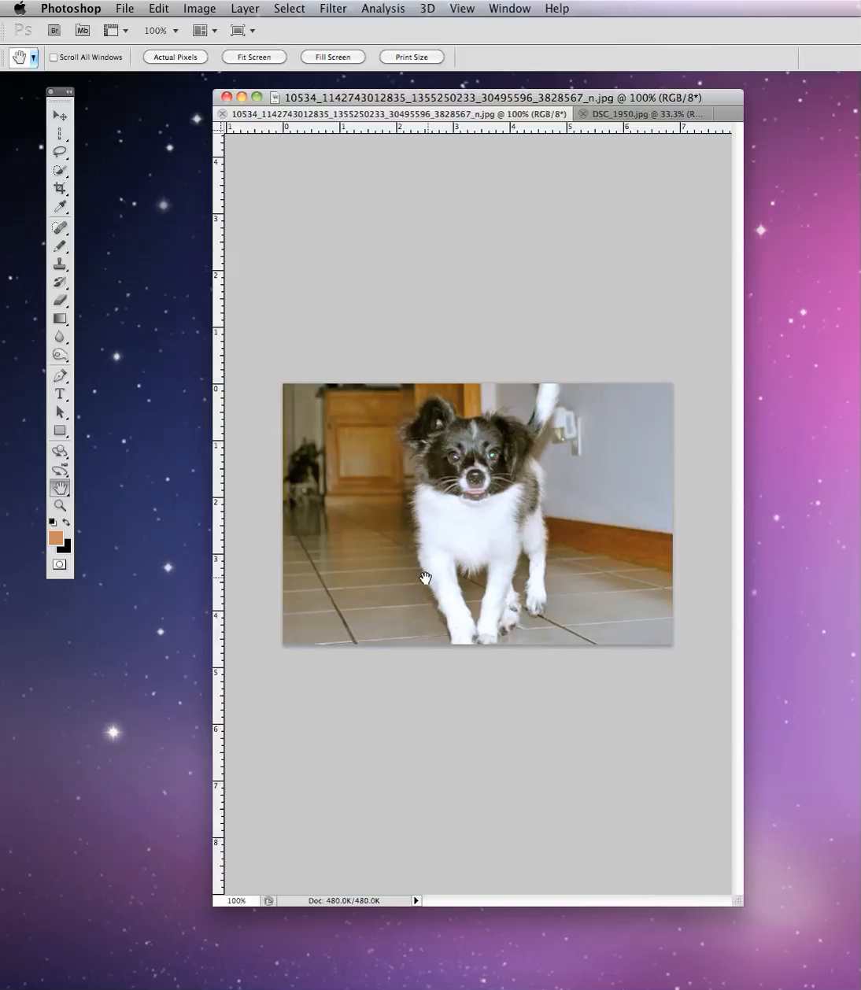
{"action": "mouse_move", "coordinate": [531, 409]}
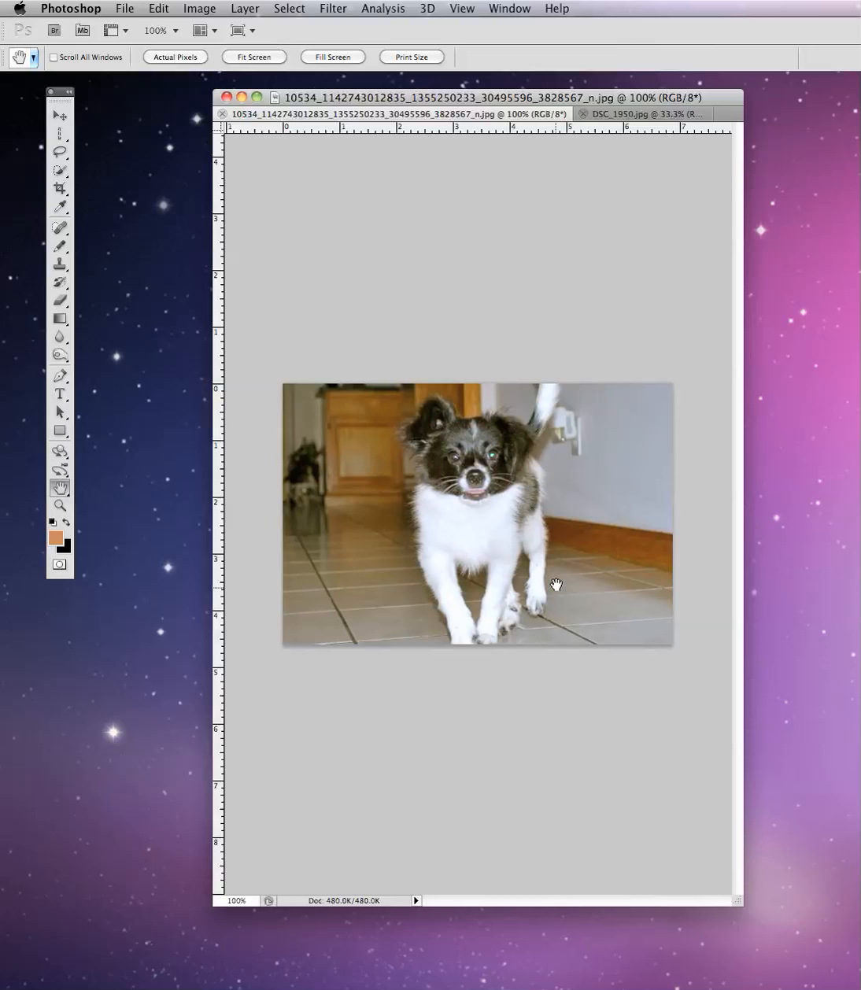
{"action": "mouse_move", "coordinate": [418, 573]}
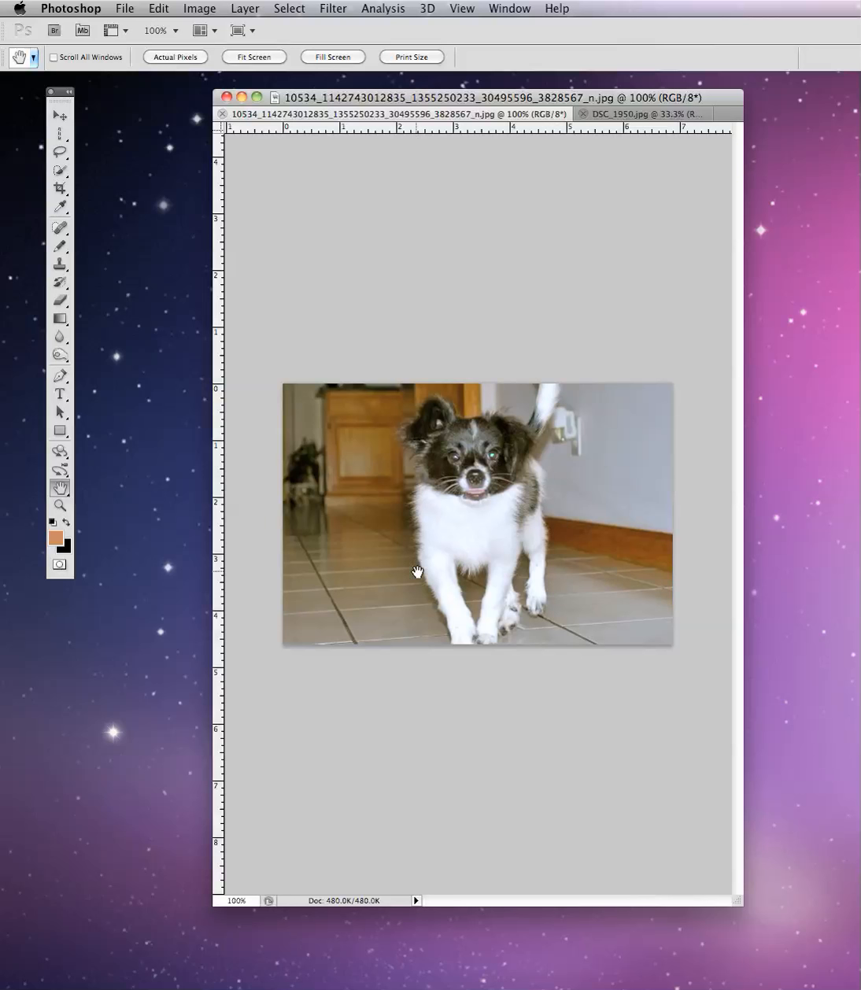
{"action": "mouse_move", "coordinate": [353, 543]}
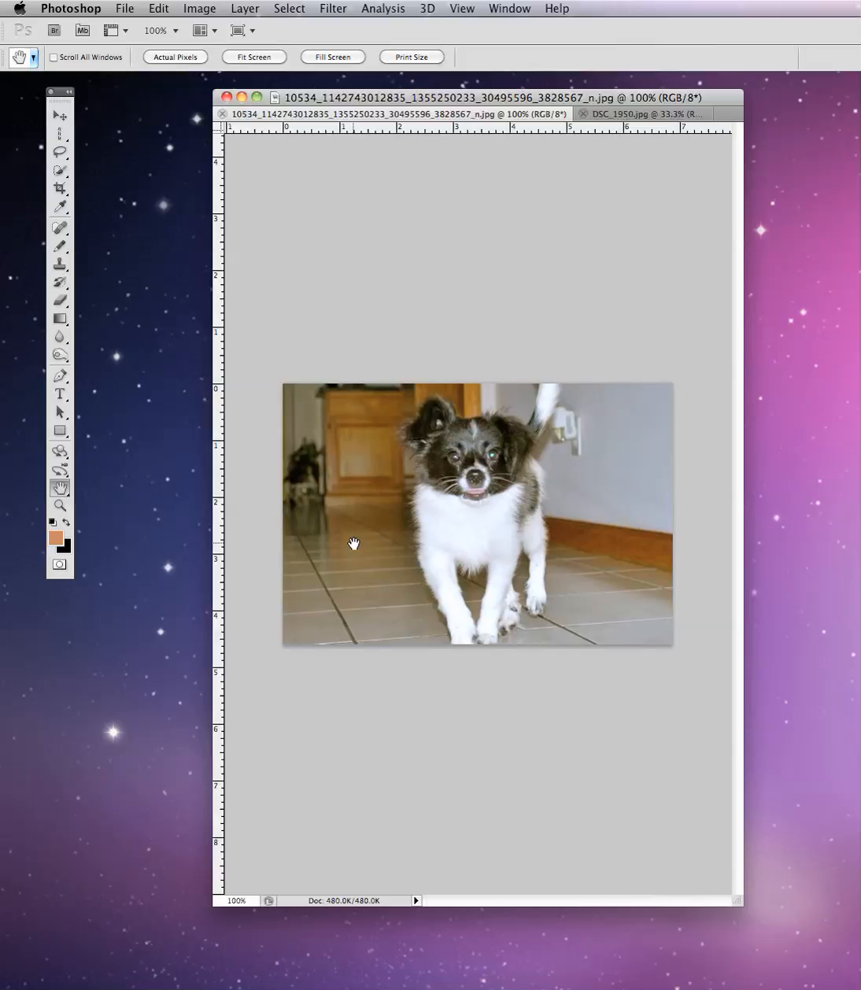
{"action": "mouse_move", "coordinate": [116, 982]}
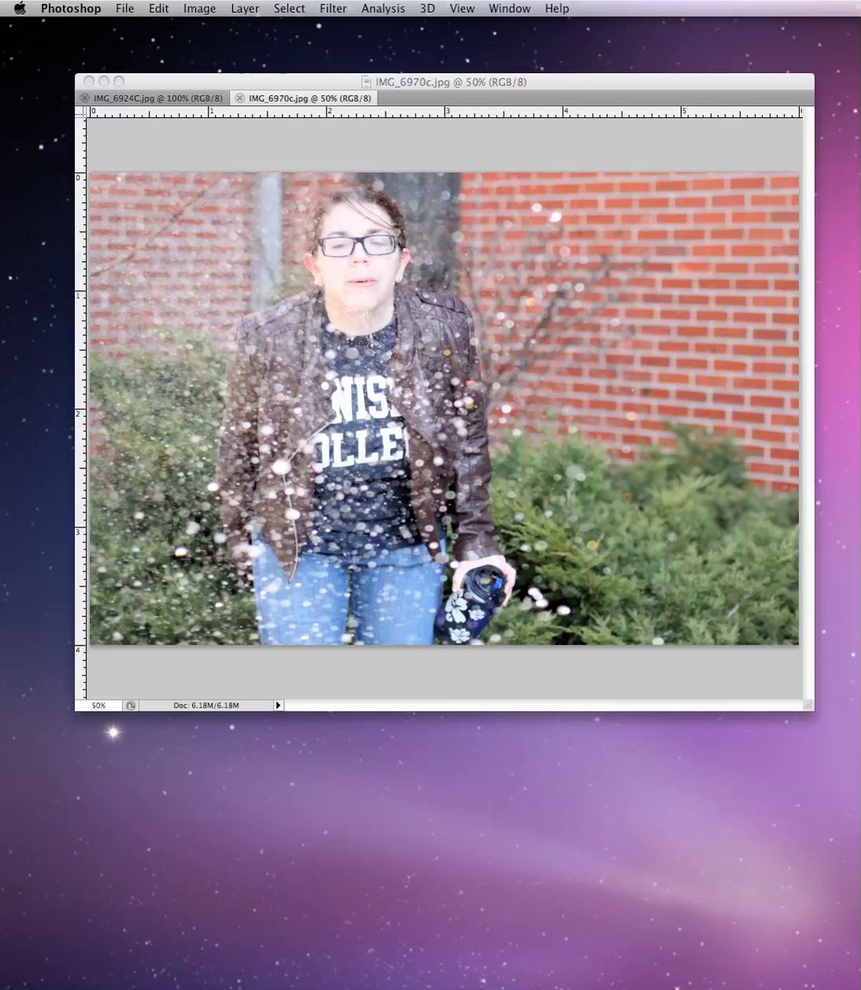
{"action": "mouse_move", "coordinate": [267, 651]}
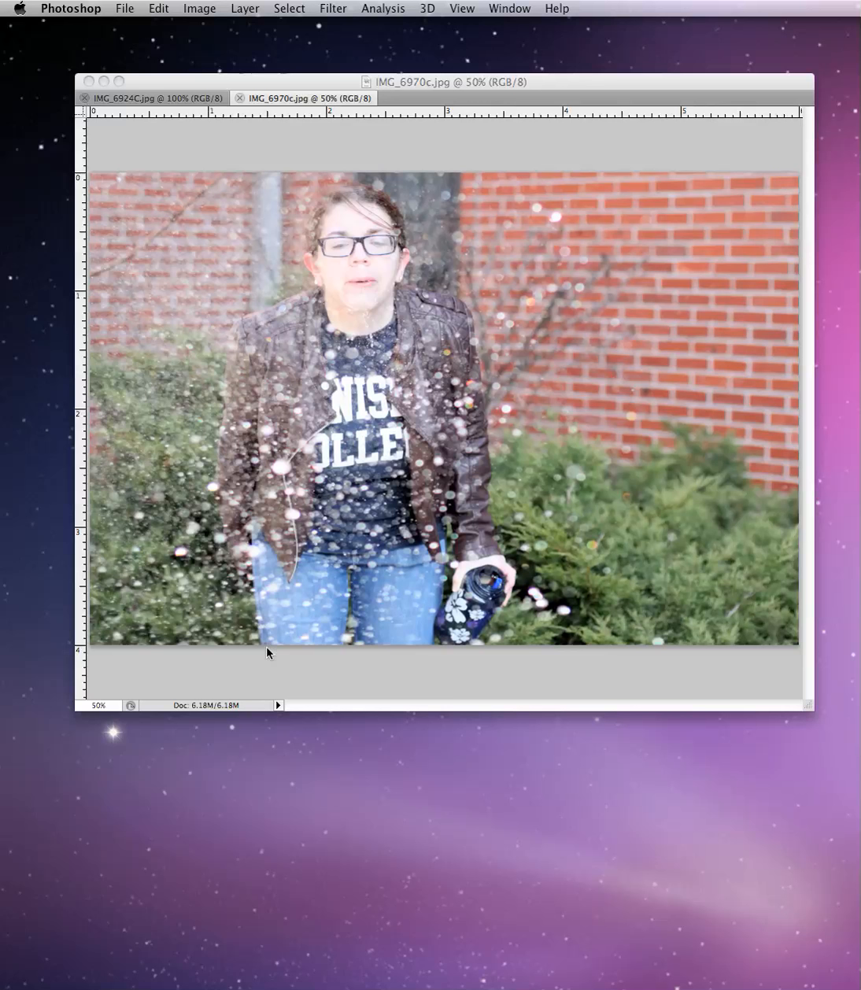
{"action": "mouse_move", "coordinate": [333, 415]}
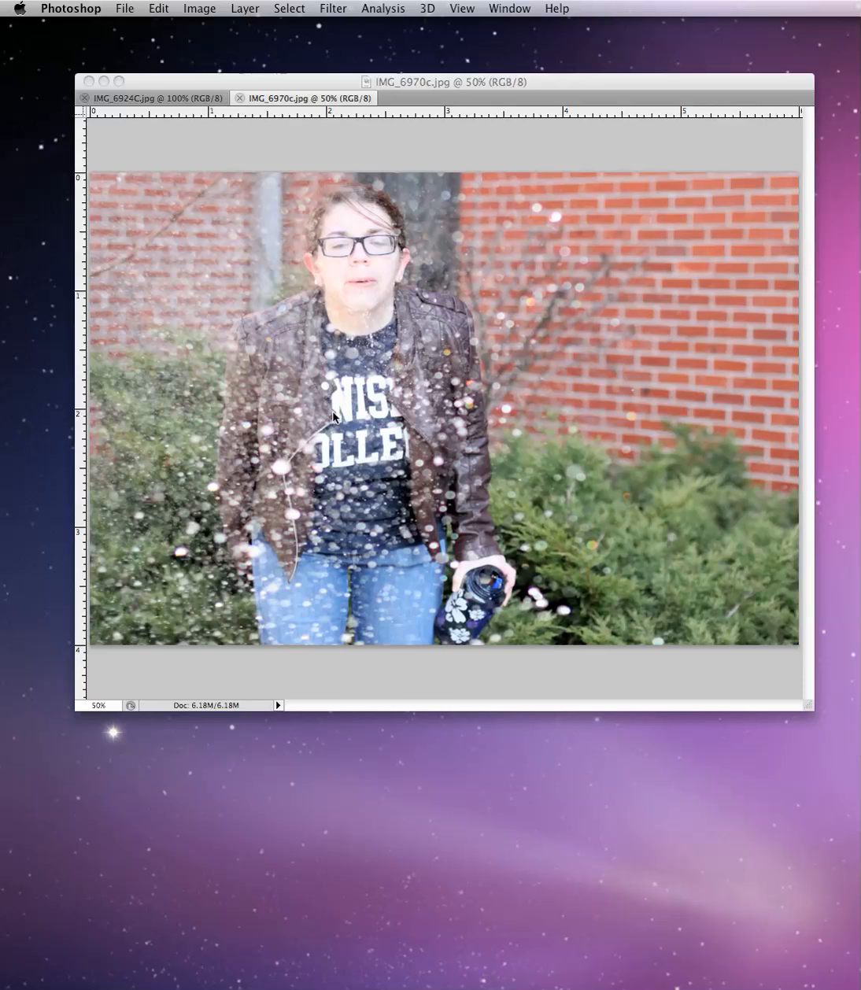
{"action": "mouse_move", "coordinate": [129, 7]}
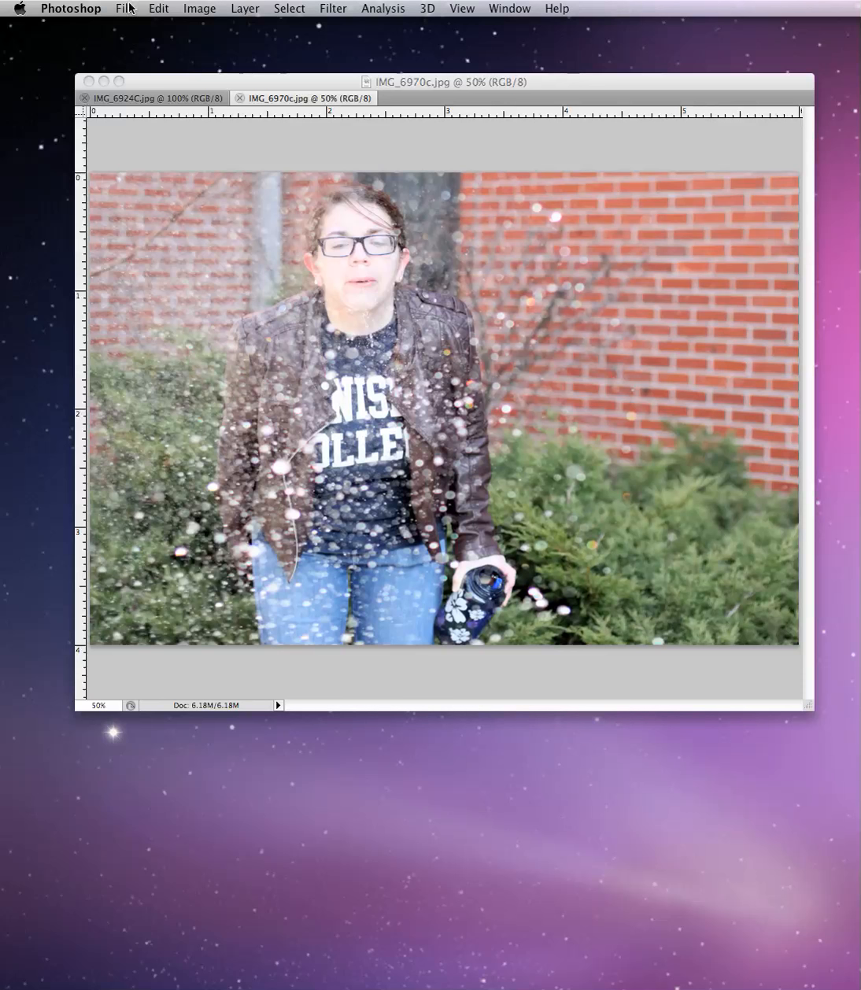
Step: Show the File Info camera data for IMG_6970c.jpg: Canon EOS REBEL T1i, f/2.2, ISO 1600
{"action": "left_click", "coordinate": [122, 10]}
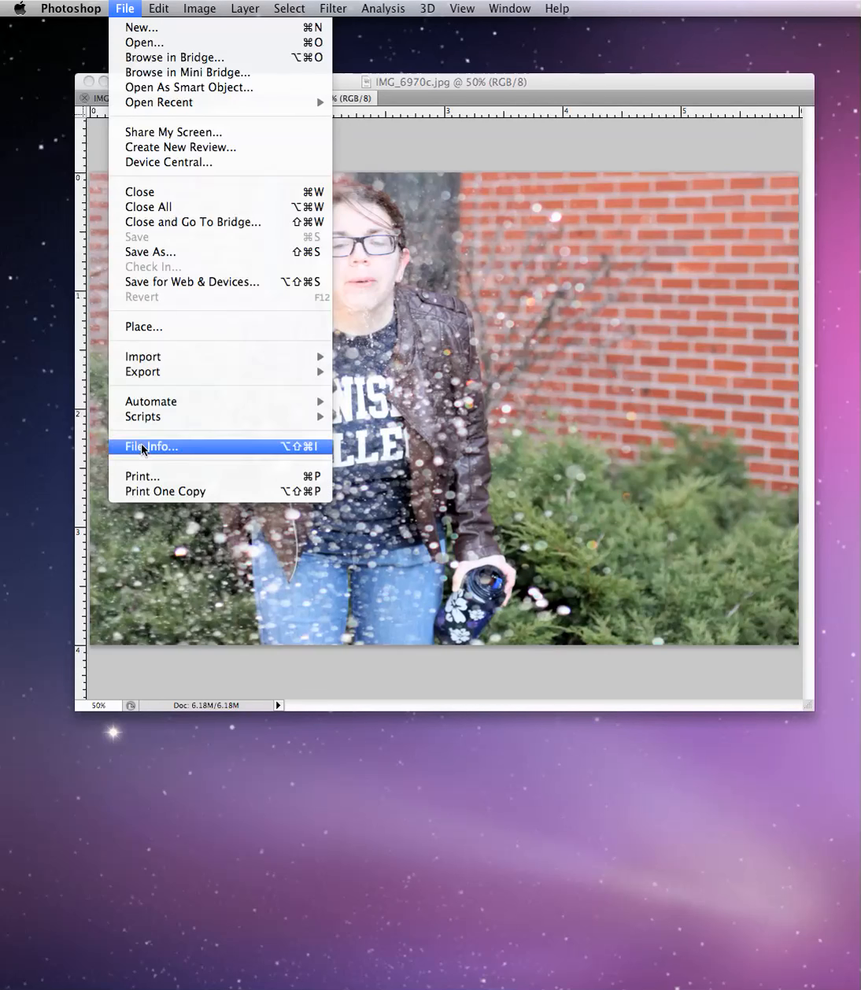
{"action": "left_click", "coordinate": [151, 447]}
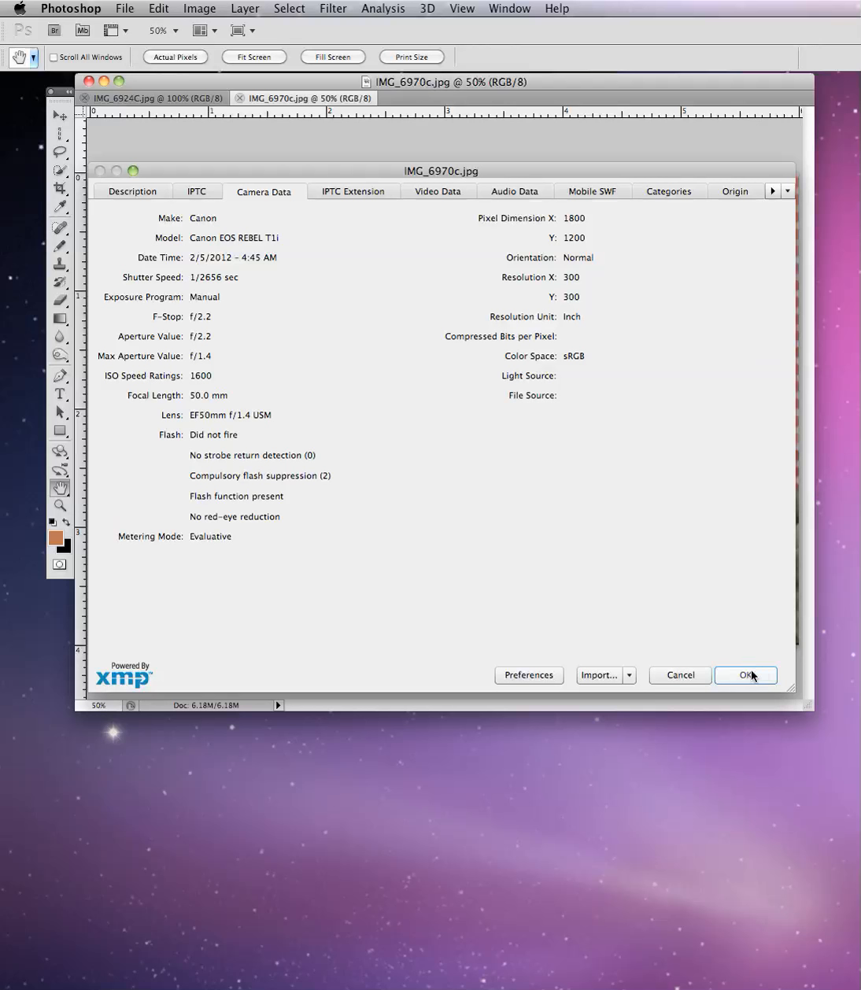
Step: Dismiss the File Info dialog, returning to the IMG_6924C.jpg playpen photo
{"action": "left_click", "coordinate": [742, 674]}
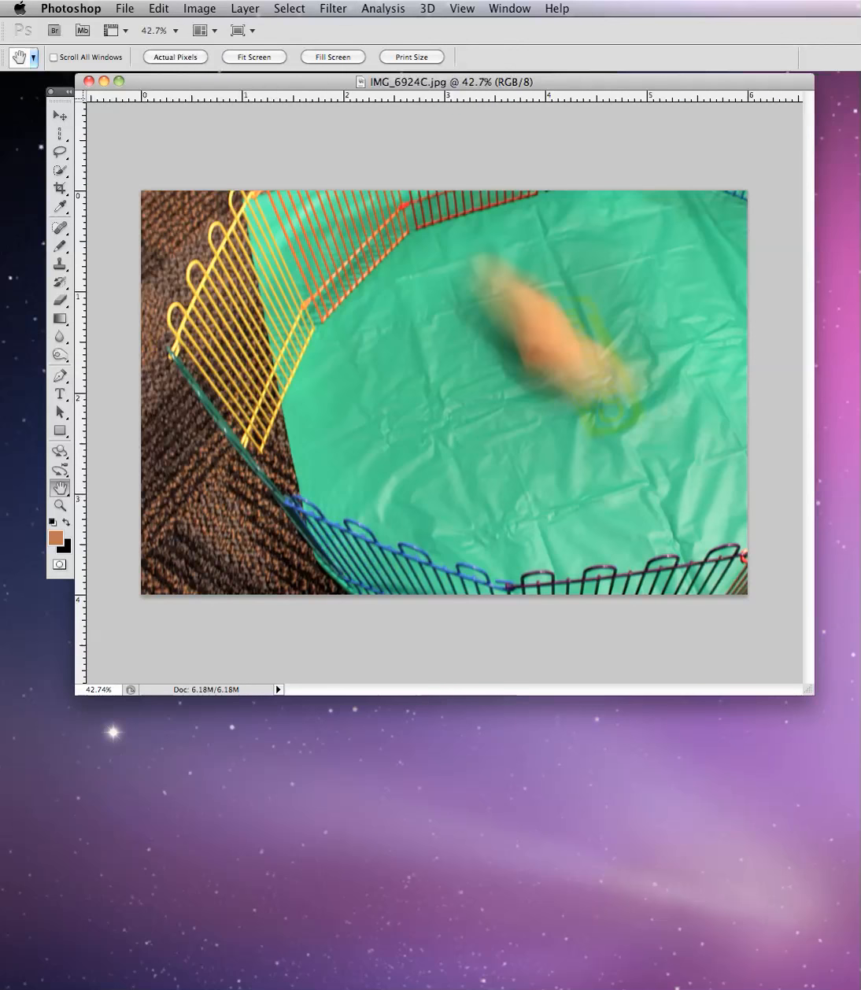
{"action": "mouse_move", "coordinate": [497, 366]}
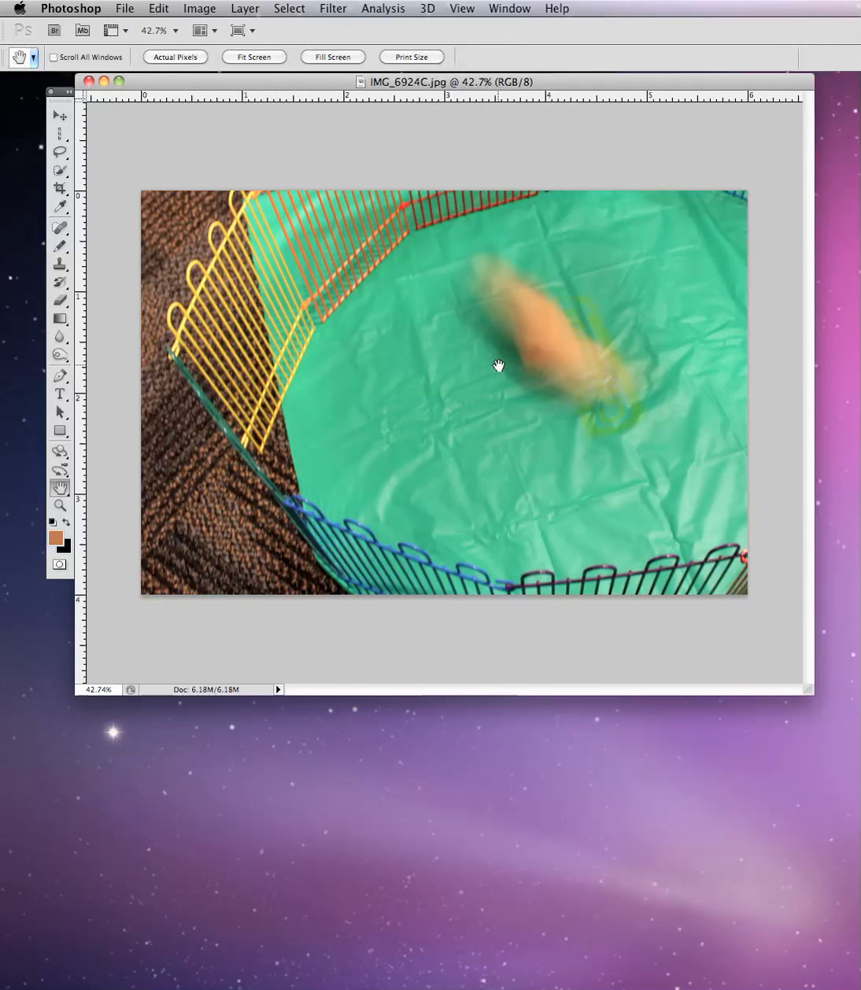
{"action": "mouse_move", "coordinate": [551, 401]}
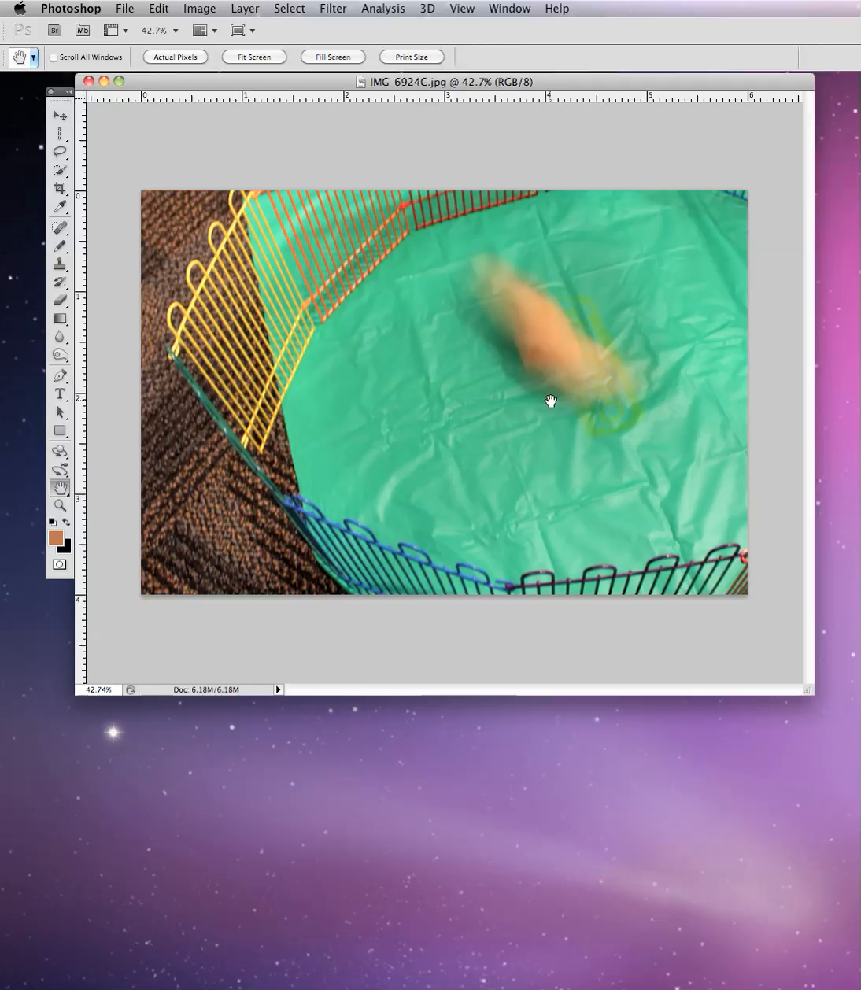
{"action": "mouse_move", "coordinate": [291, 176]}
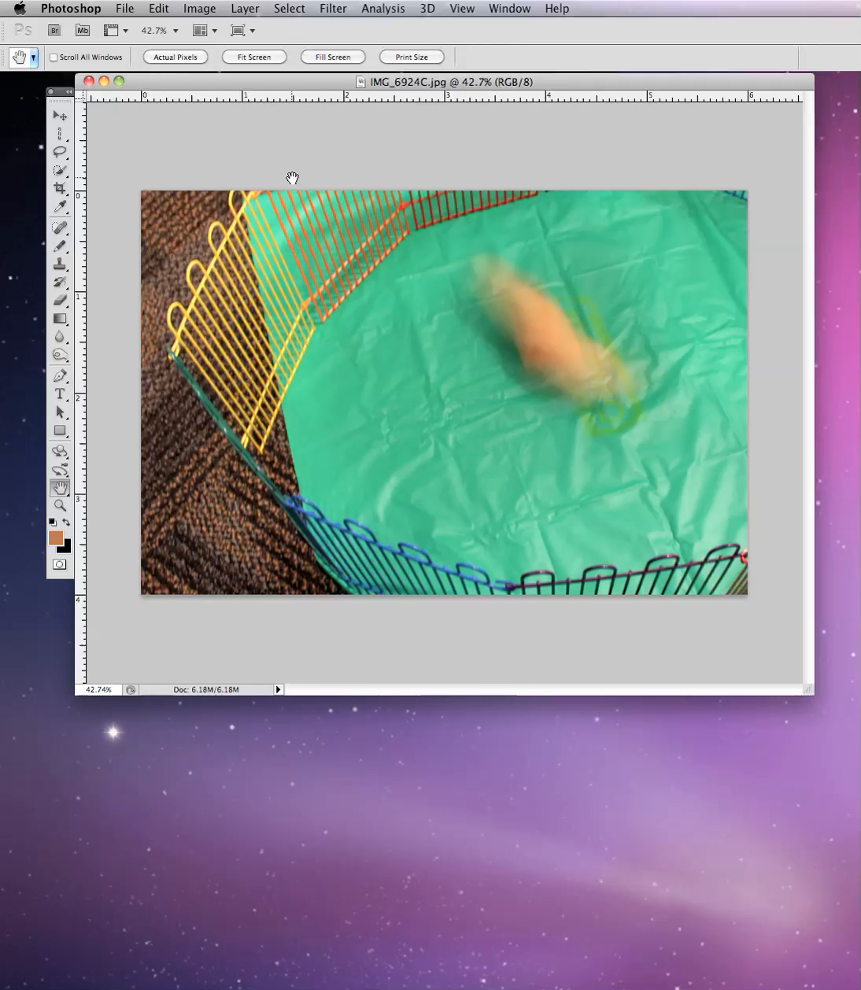
{"action": "mouse_move", "coordinate": [478, 249]}
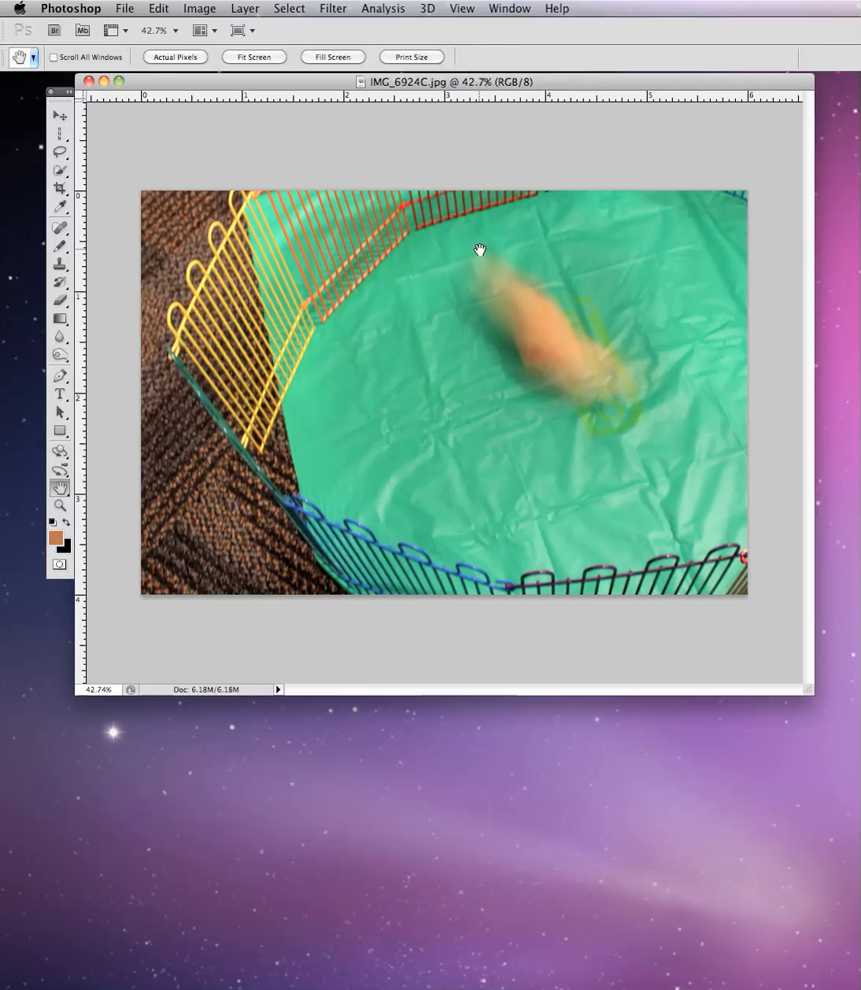
{"action": "mouse_move", "coordinate": [302, 117]}
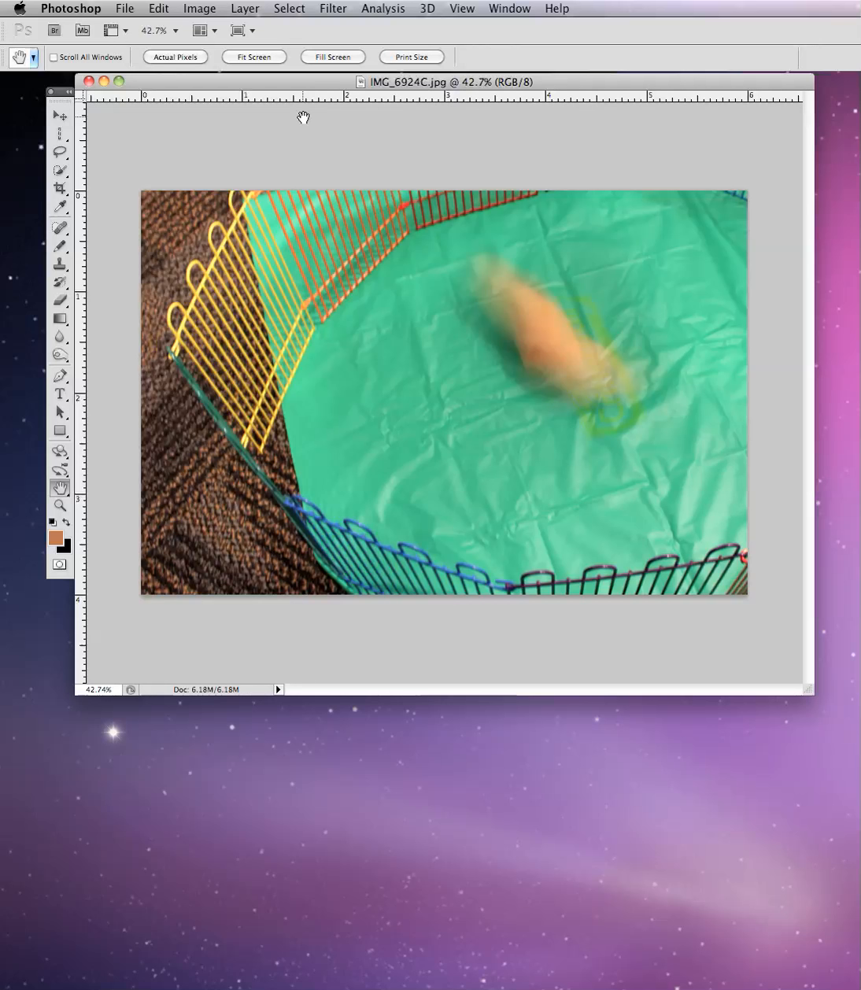
{"action": "mouse_move", "coordinate": [645, 376]}
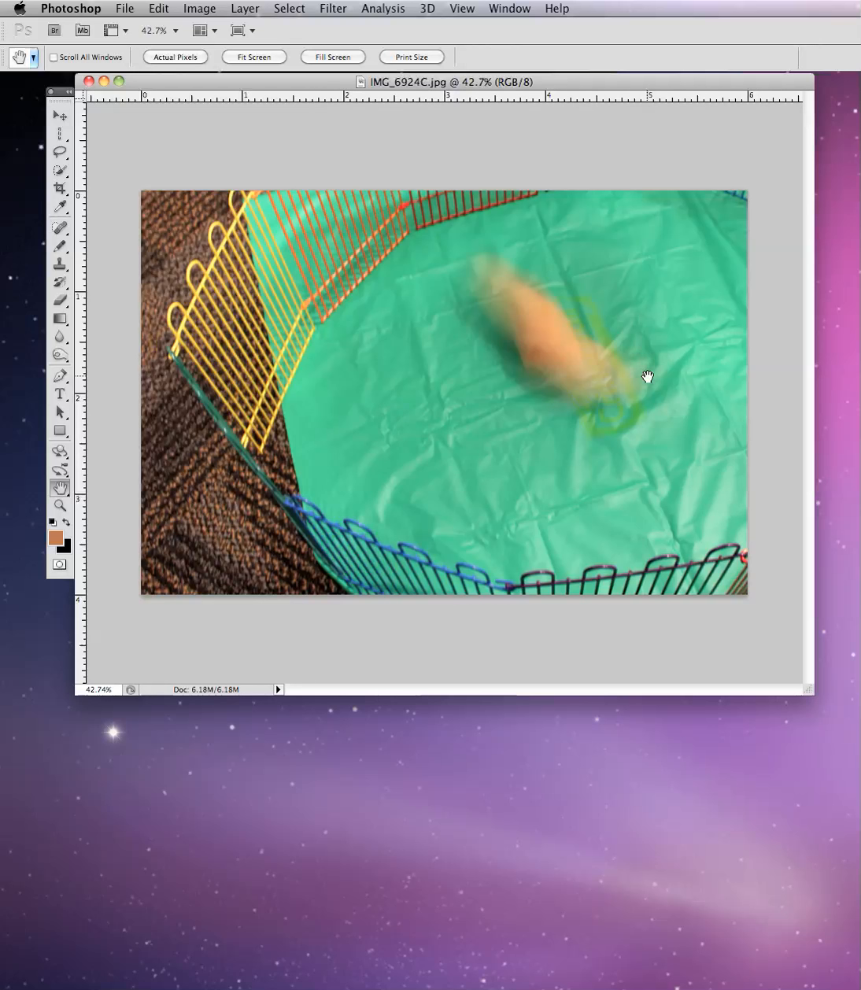
{"action": "mouse_move", "coordinate": [523, 375]}
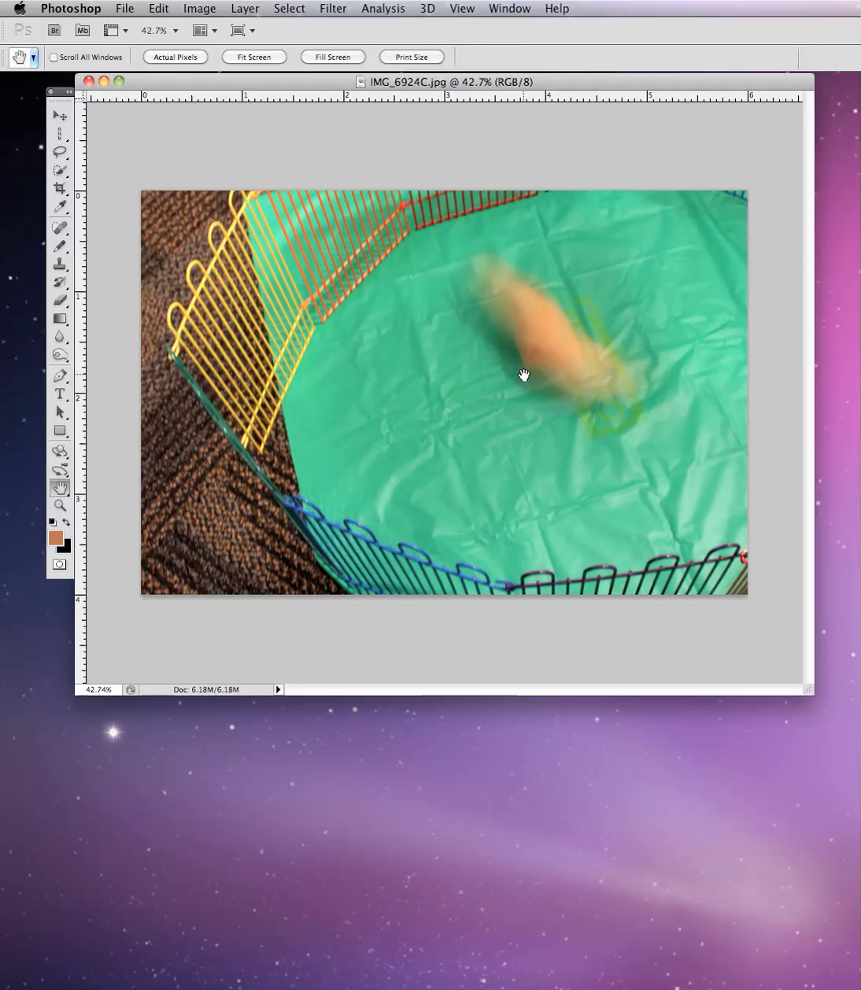